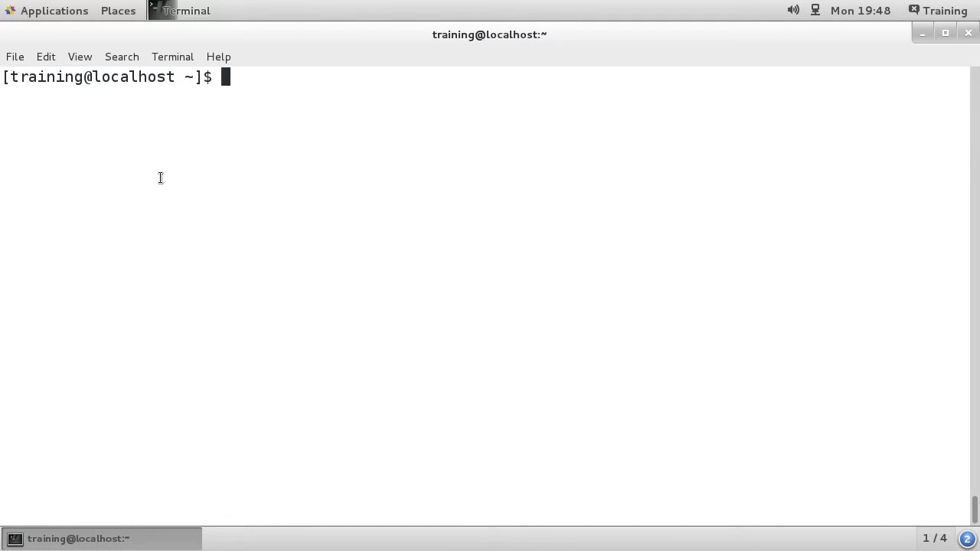
Run wc on .bash_history, showing 500 lines, 981 words and 6258 bytes.
type("w")
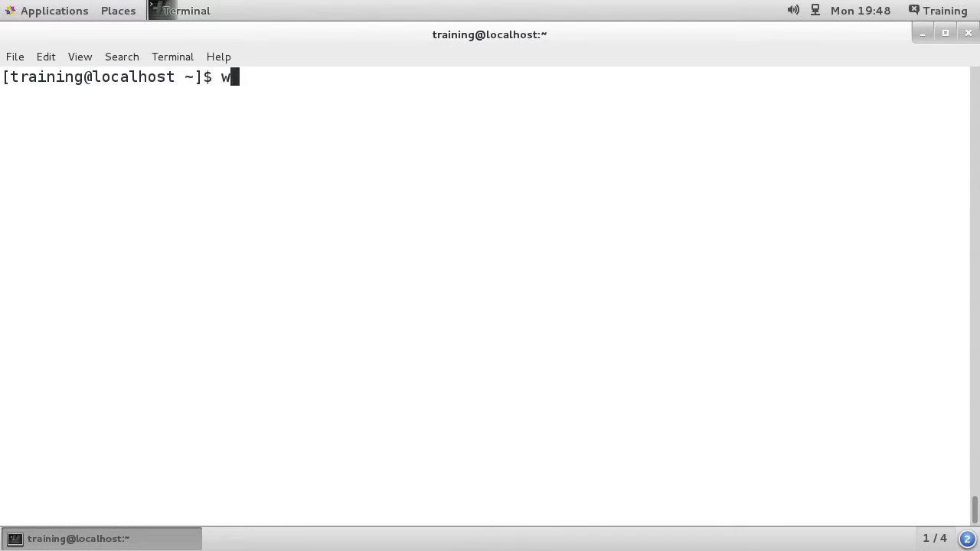
type("c")
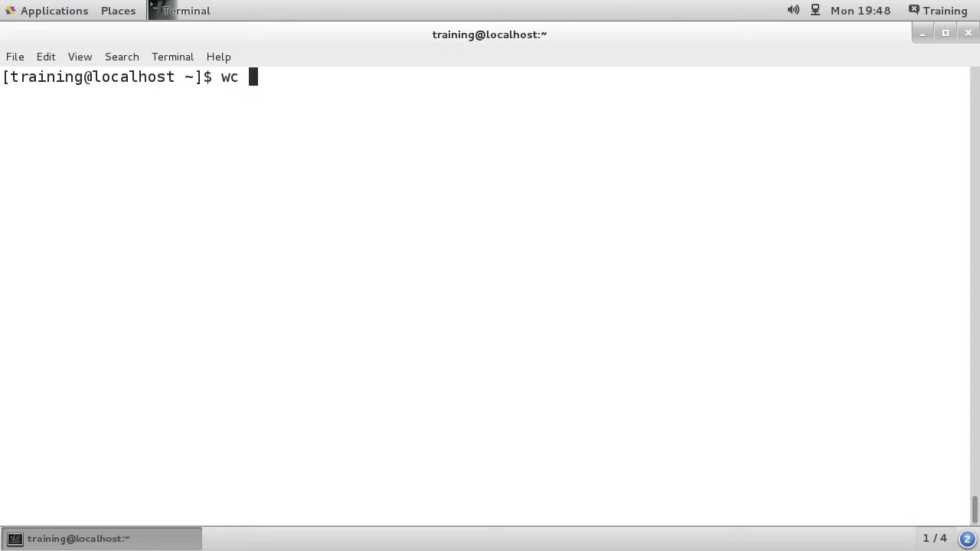
type(".bash_history")
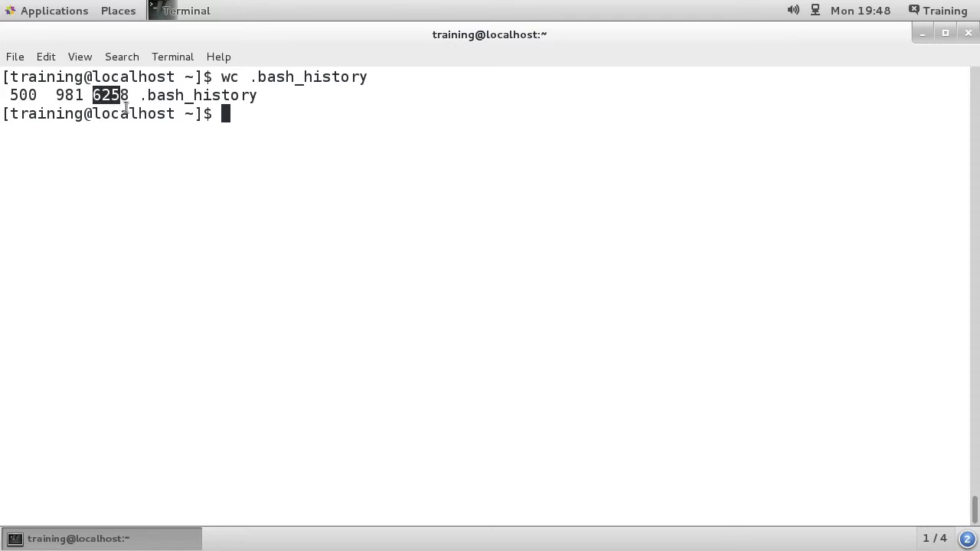
Cancel the stray wc, then count .bash_history separately with -l, -w, -c and -m.
type("wc -")
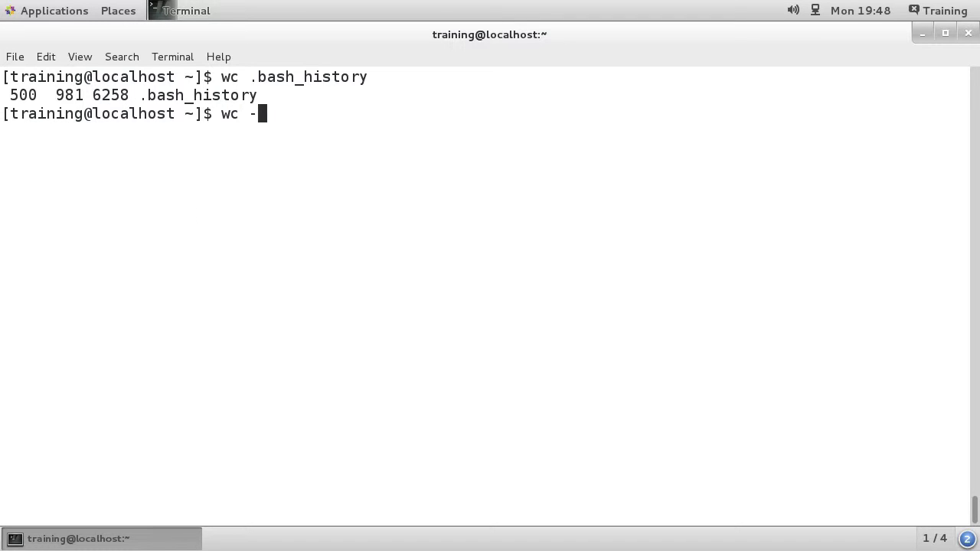
key("ctrl+c")
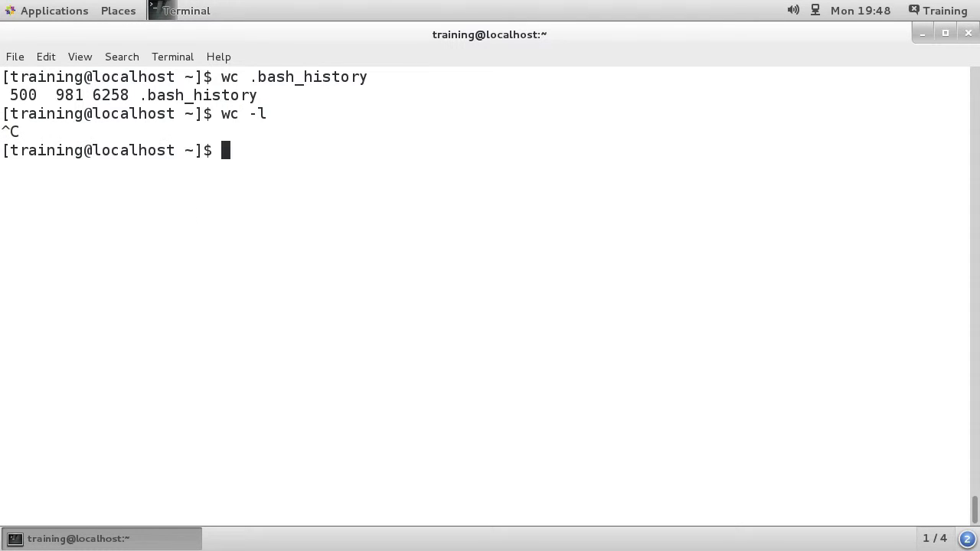
type("wc -l .bash_history")
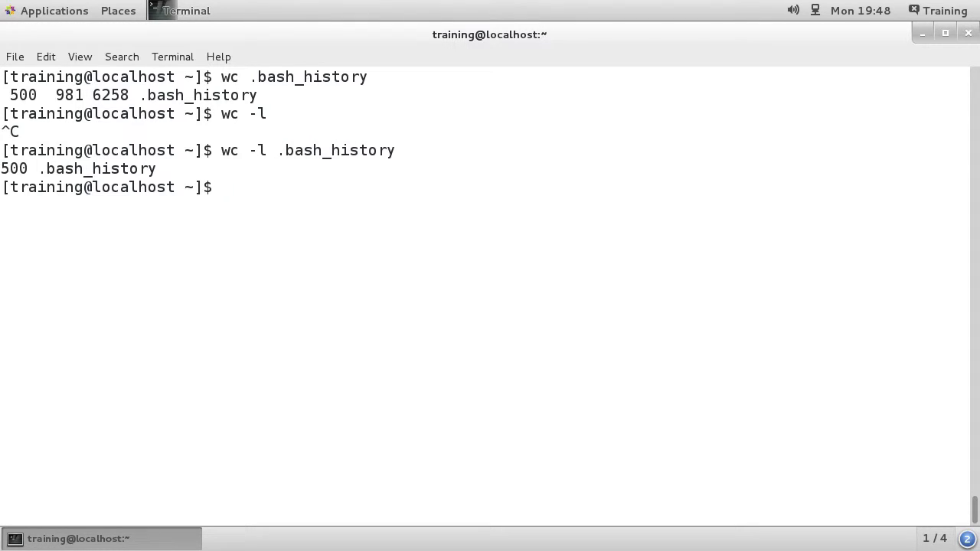
type("wc -l .bash_history")
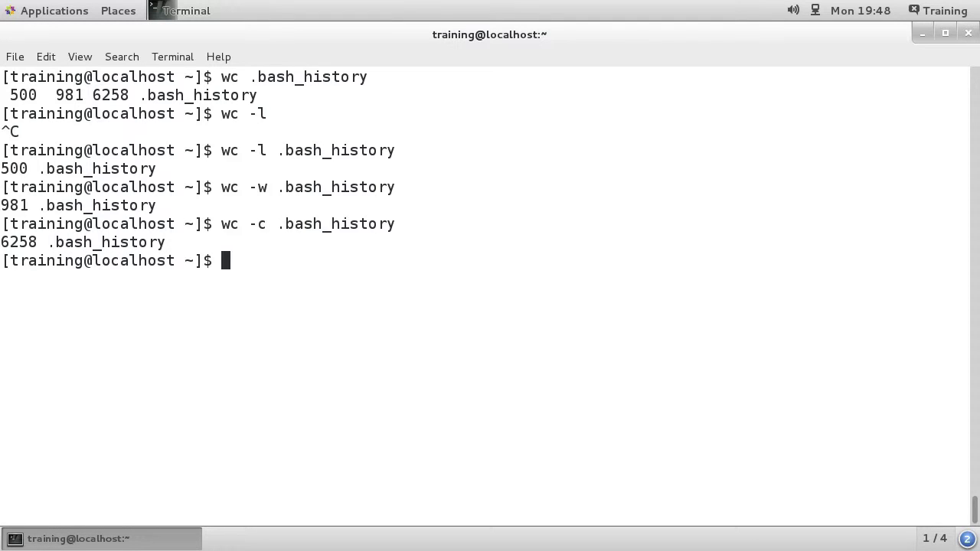
key("Up")
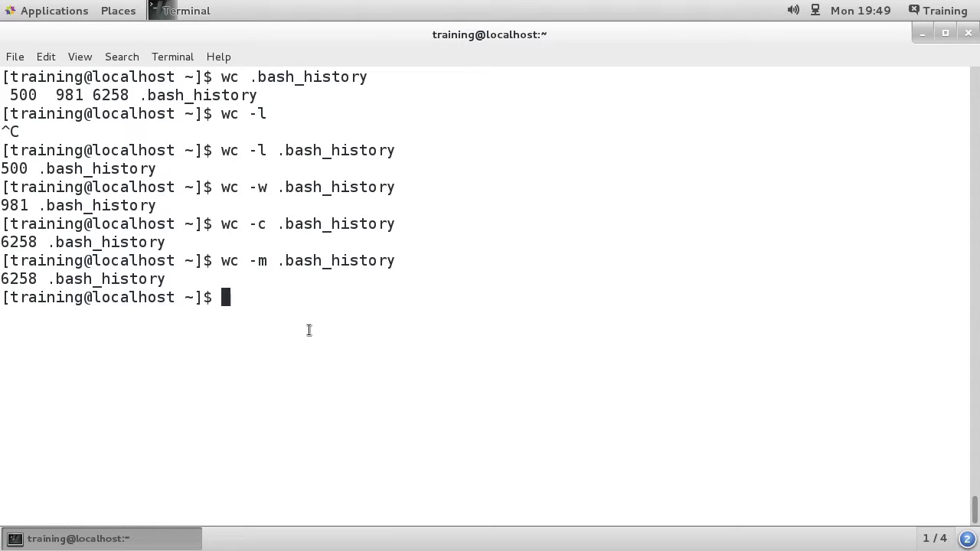
Run wc -l /etc/passwd, reporting 41 lines.
type("ca")
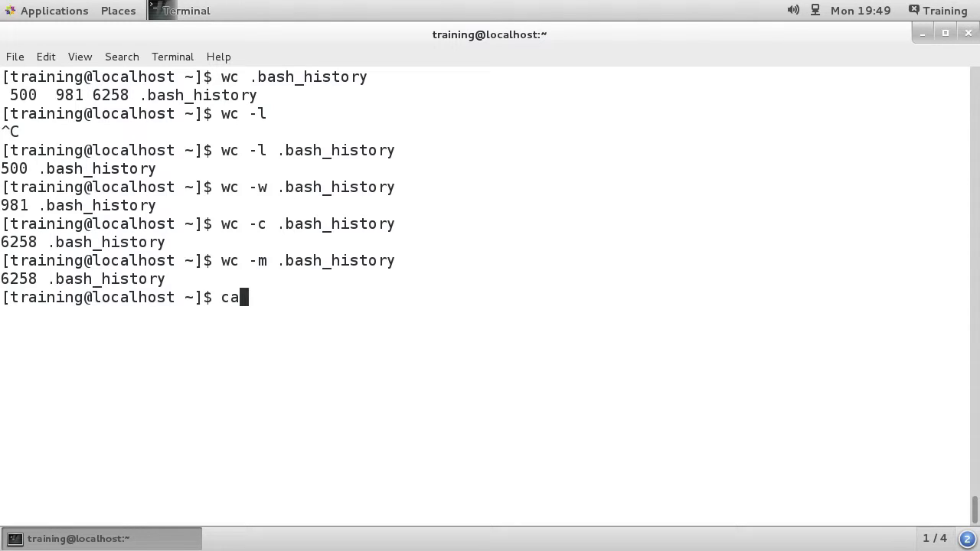
type("wc")
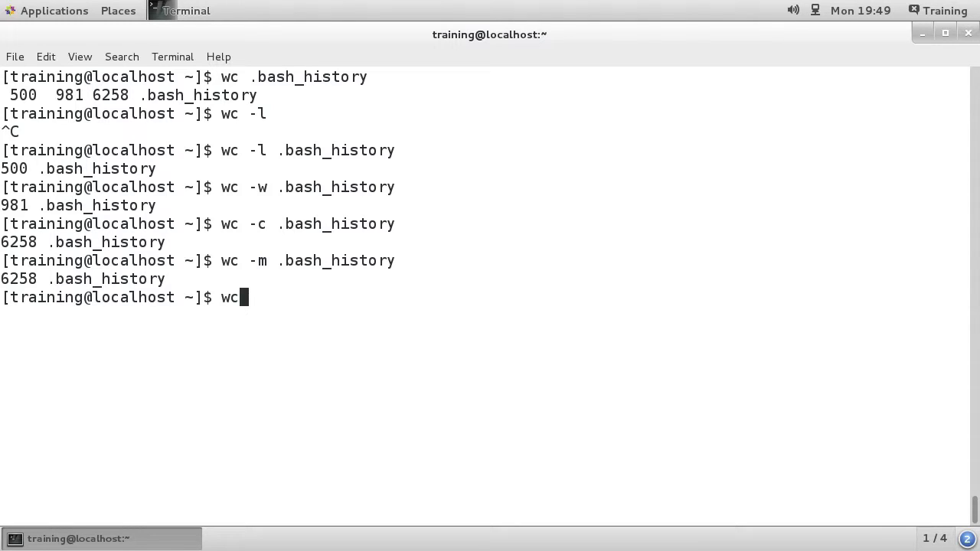
type("-l")
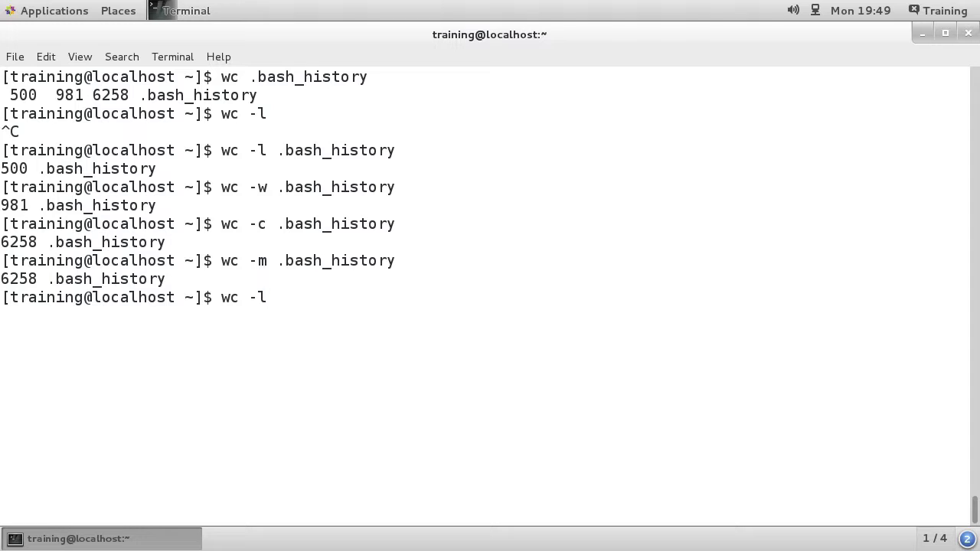
type("/etc")
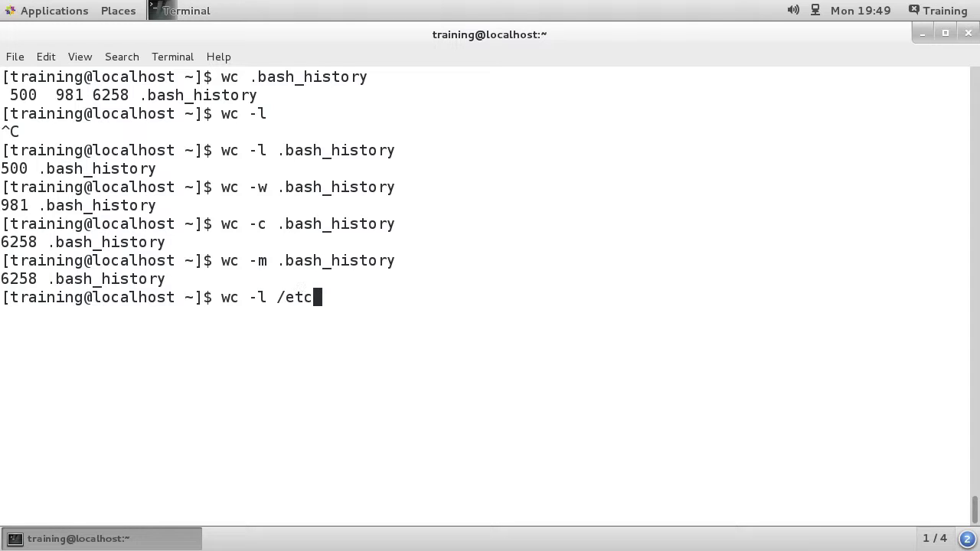
type("/passwd")
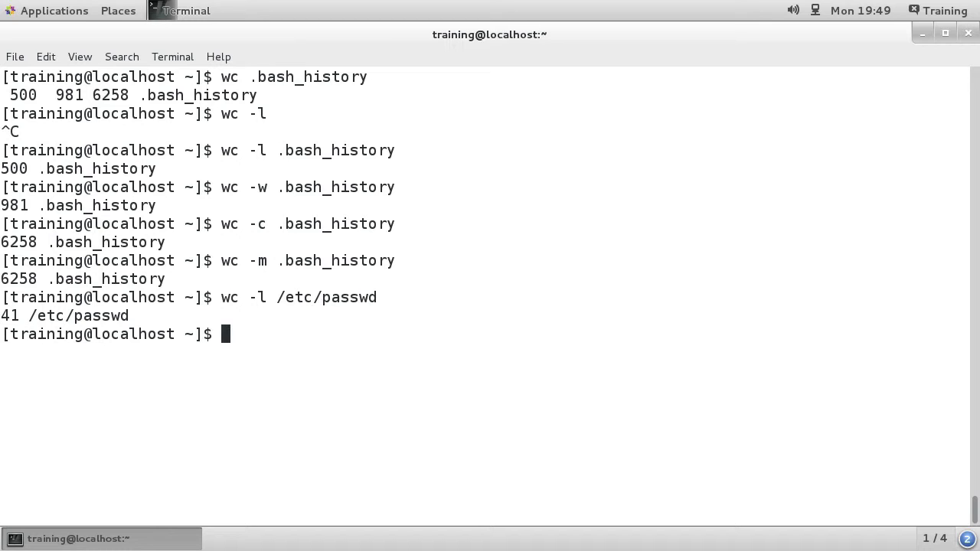
Run yum list installed to list every installed package, ending with zlib.
type("y")
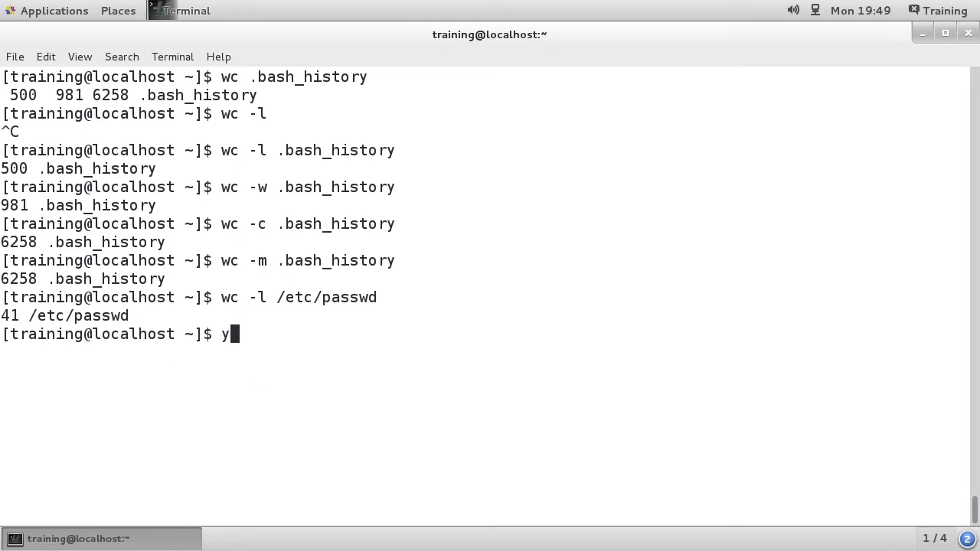
type("um")
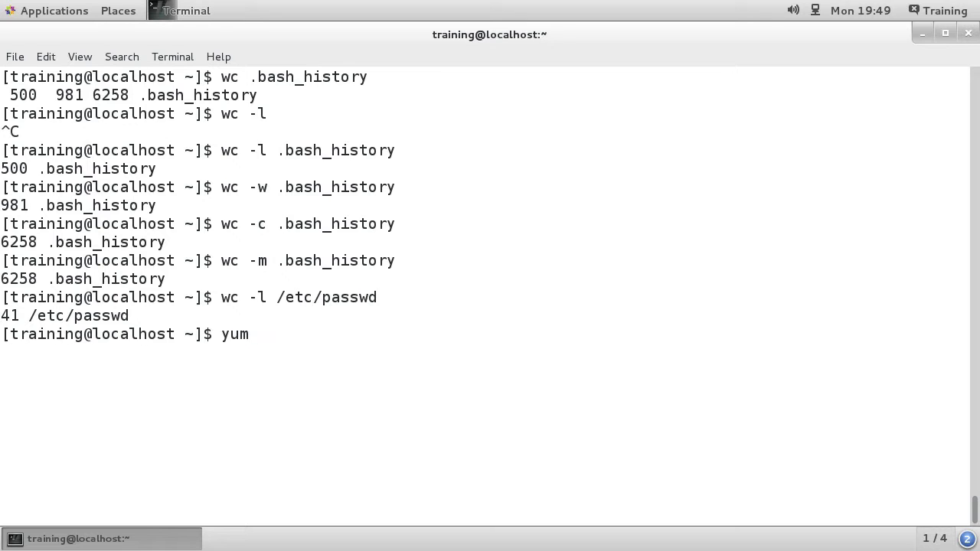
type("list instal")
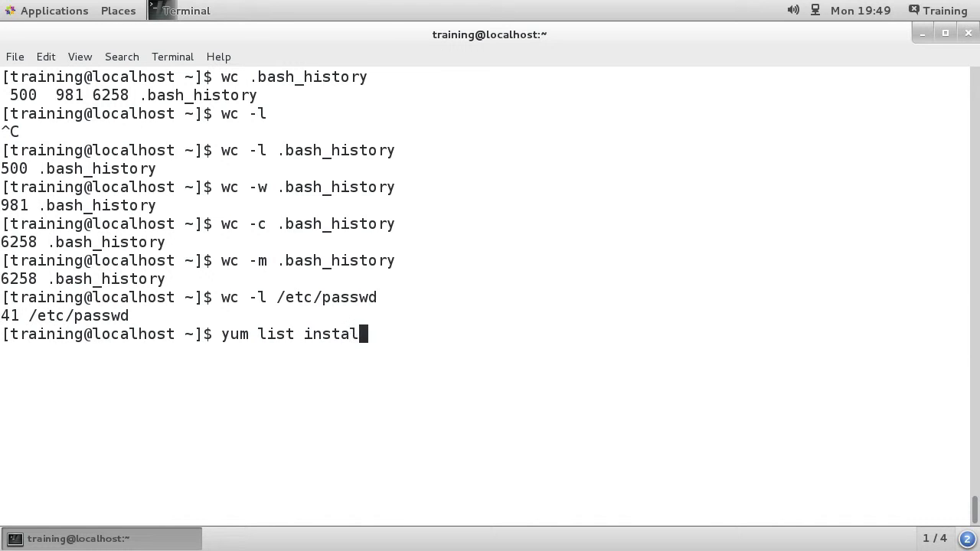
key("Return")
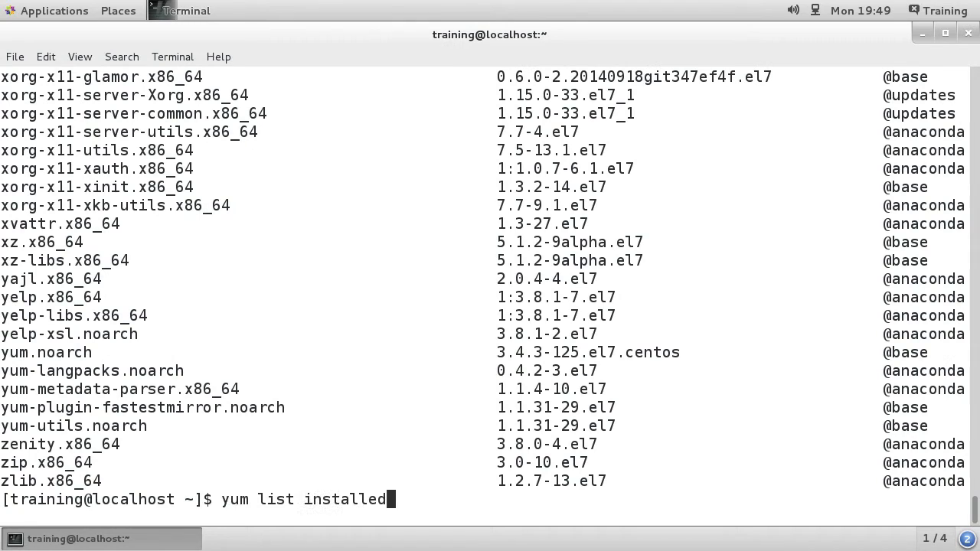
Pipe yum list installed into wc -l, reporting 1288 lines.
type("|wc -l")
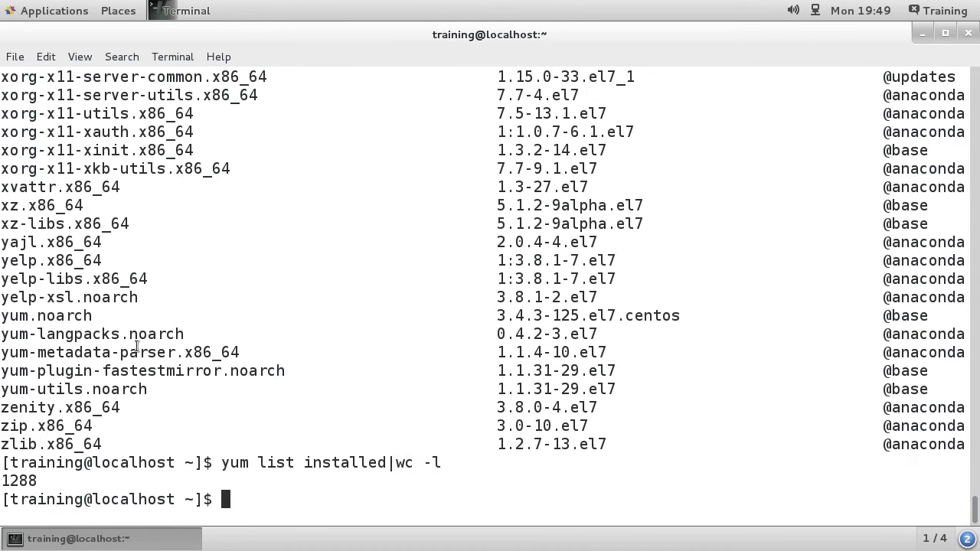
mouse_move(91, 494)
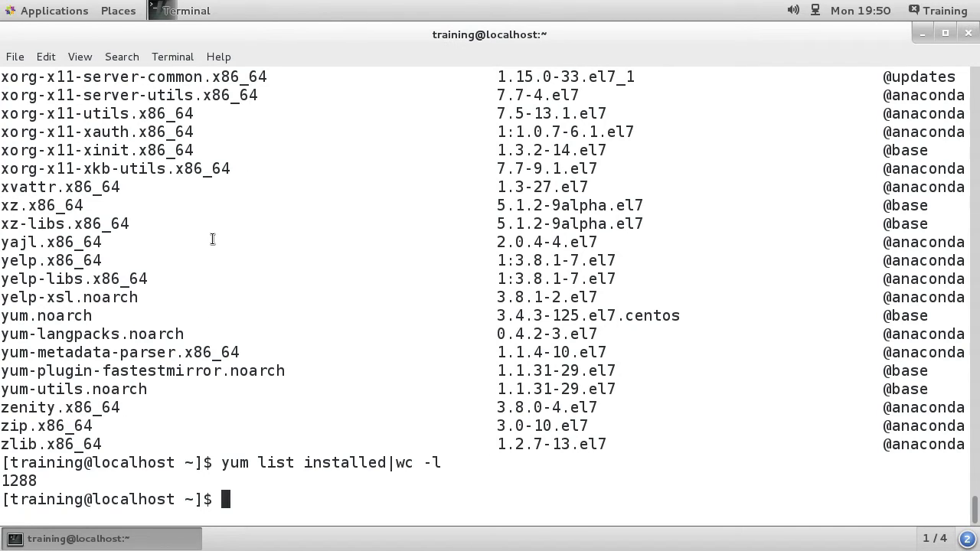
mouse_move(95, 362)
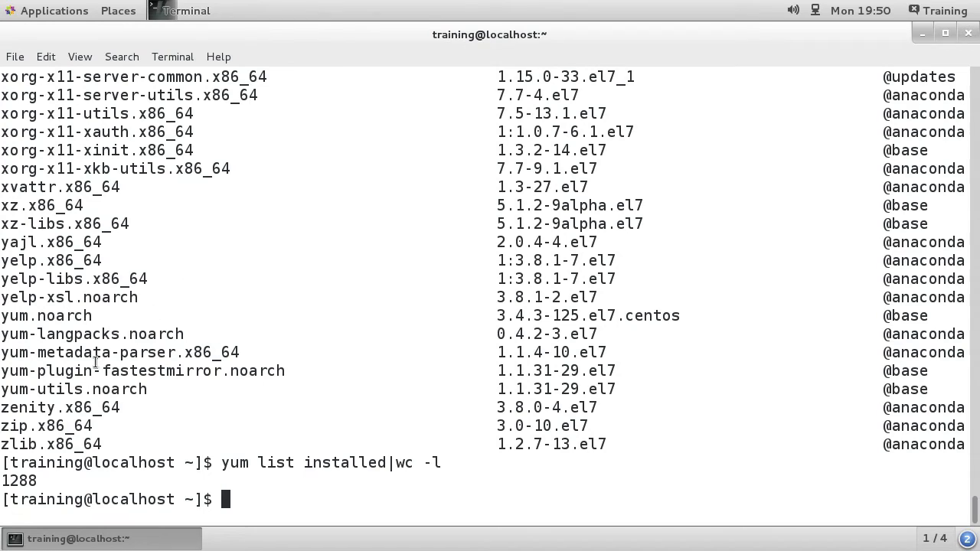
mouse_move(34, 428)
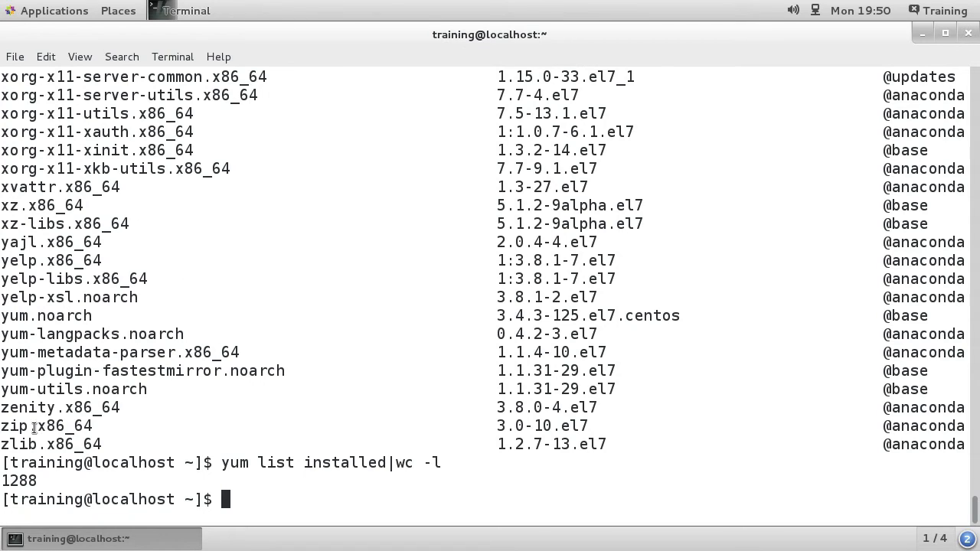
mouse_move(87, 223)
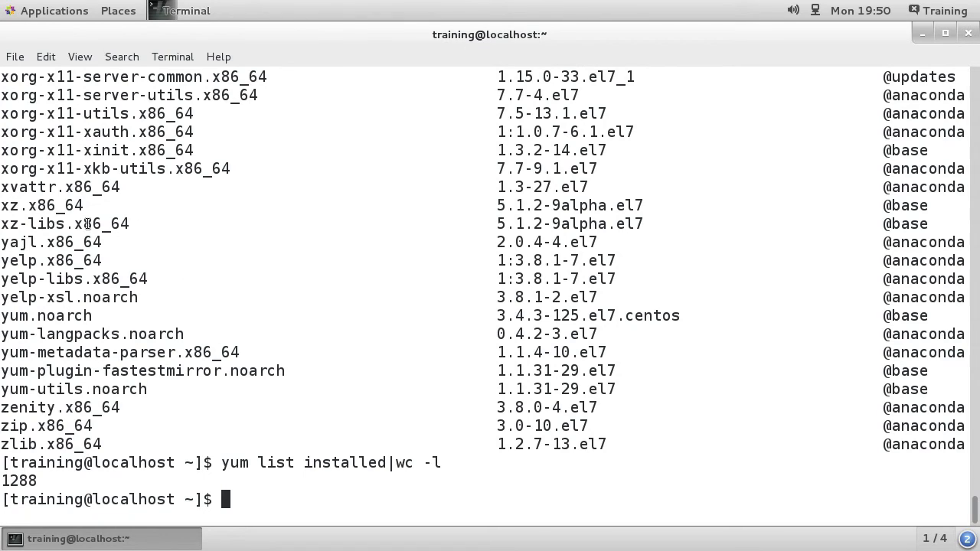
mouse_move(126, 52)
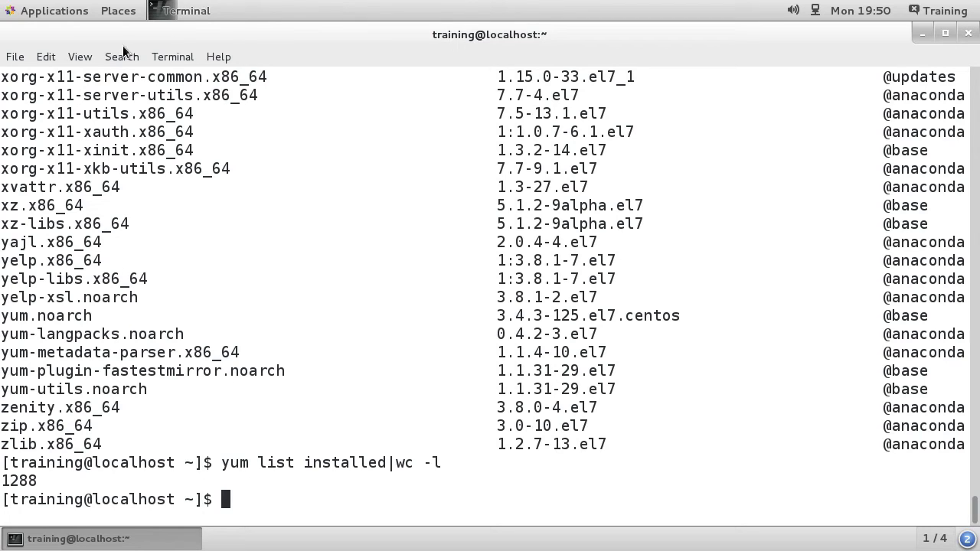
mouse_move(284, 206)
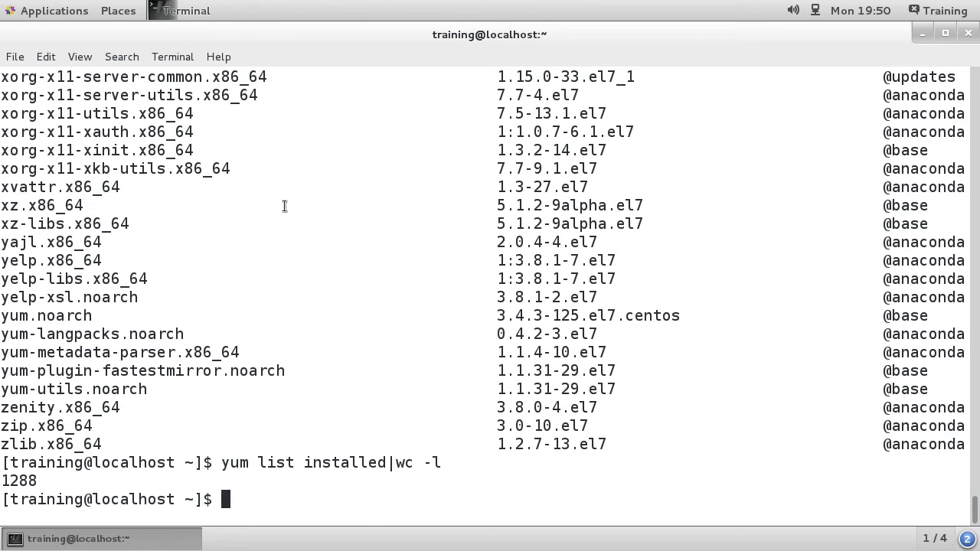